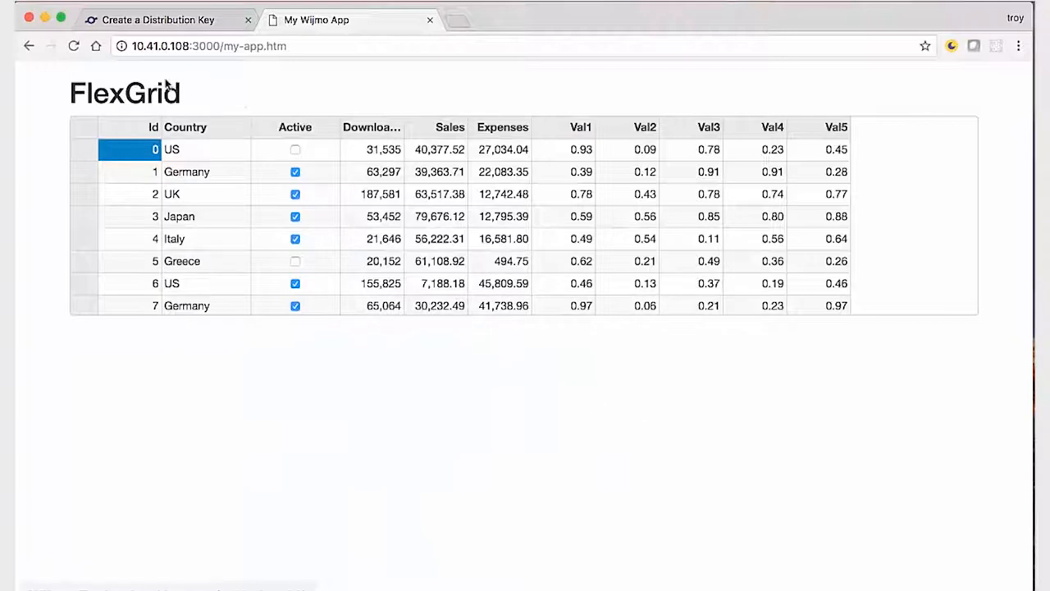
# - Reload my-app.htm so the Wijmo license warning for domain 10.41.0.108 appears
pyautogui.click(73, 46)
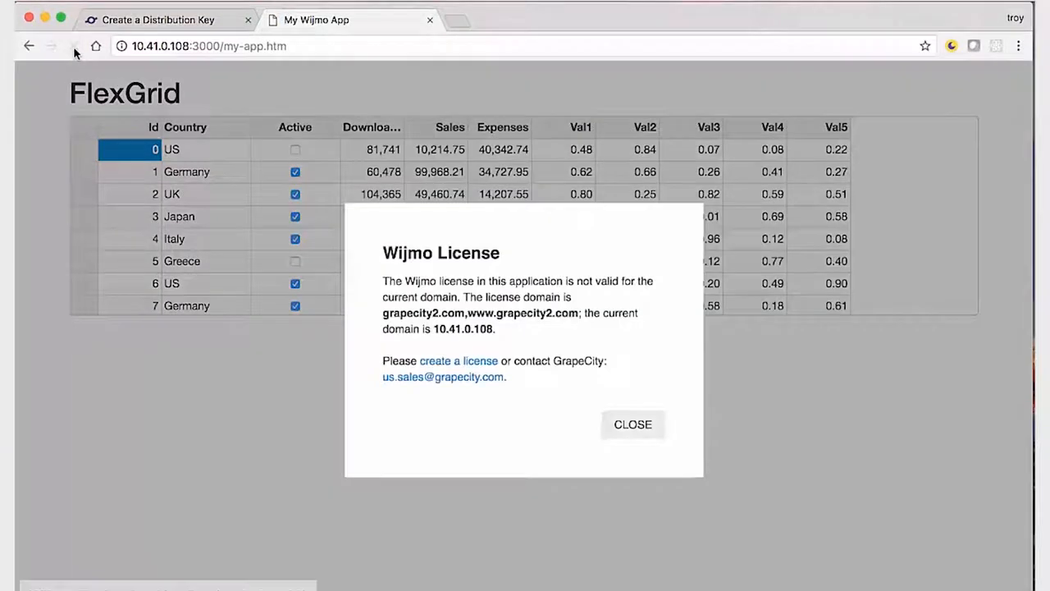
pyautogui.click(72, 46)
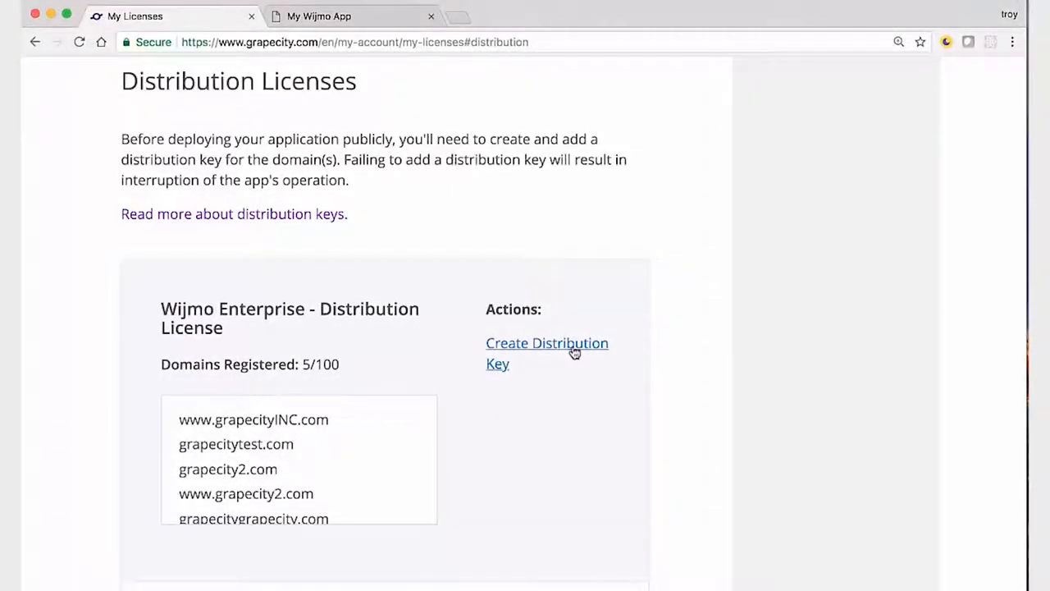
pyautogui.moveTo(561, 351)
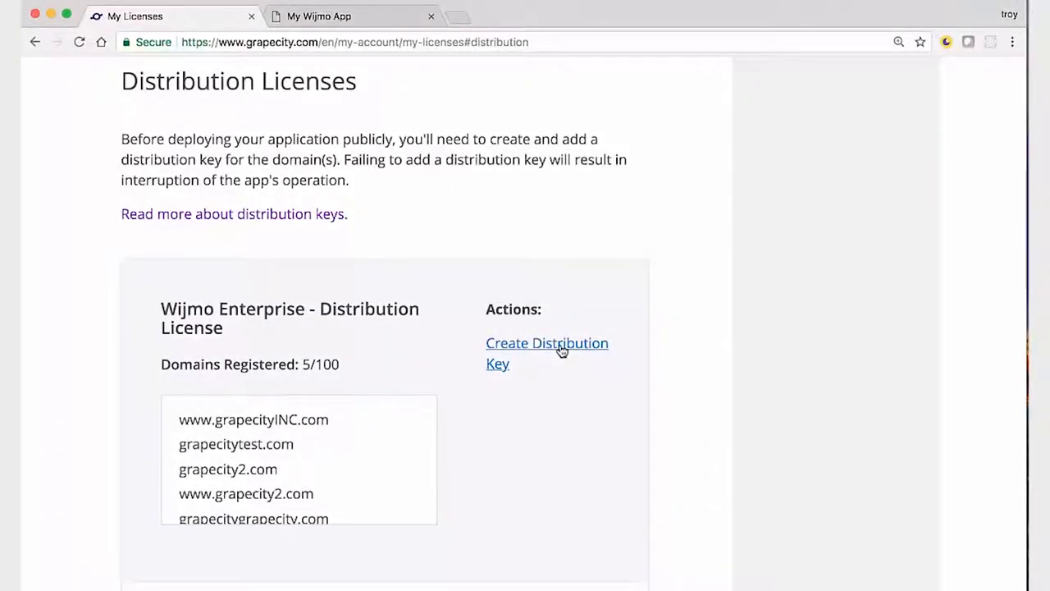
# - Start creating a distribution key for the Wijmo Enterprise distribution license
pyautogui.click(547, 353)
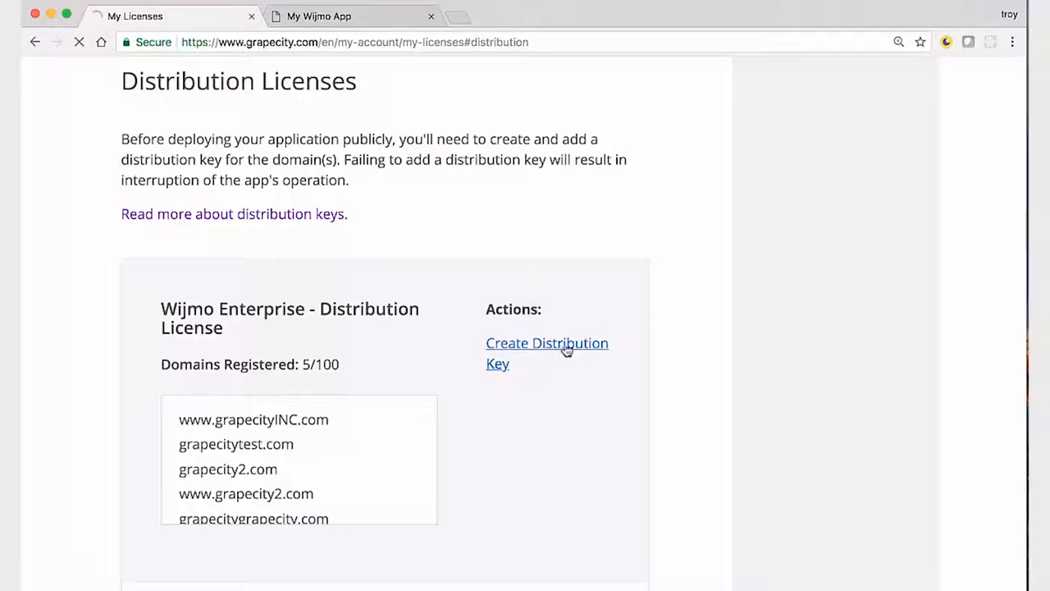
pyautogui.click(546, 343)
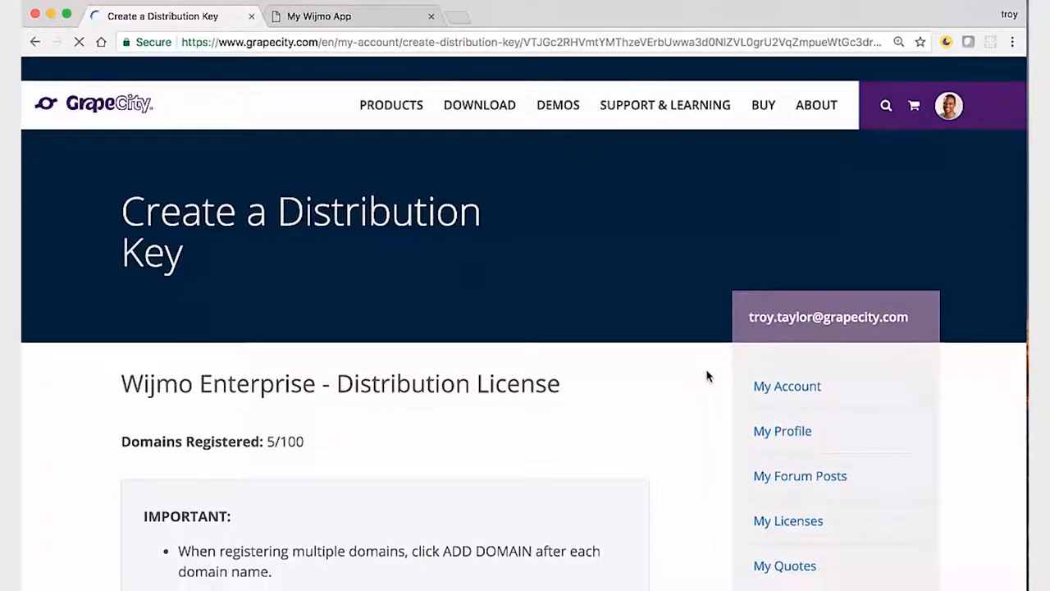
# - Bring the Enter Domains section into view with 10.41.0.108 listed as being licensed
pyautogui.scroll(-3)
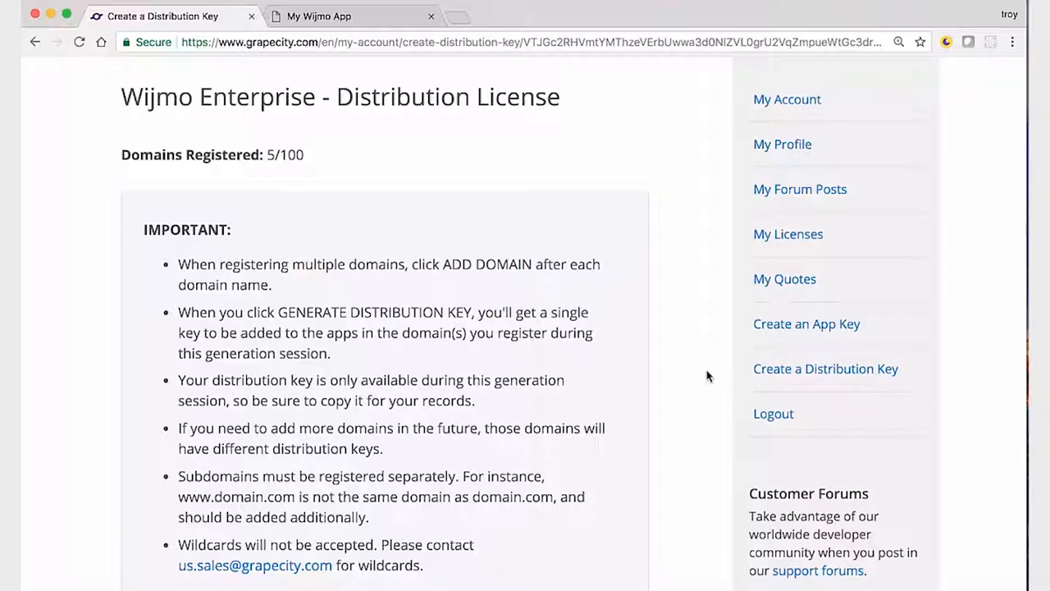
pyautogui.scroll(-3)
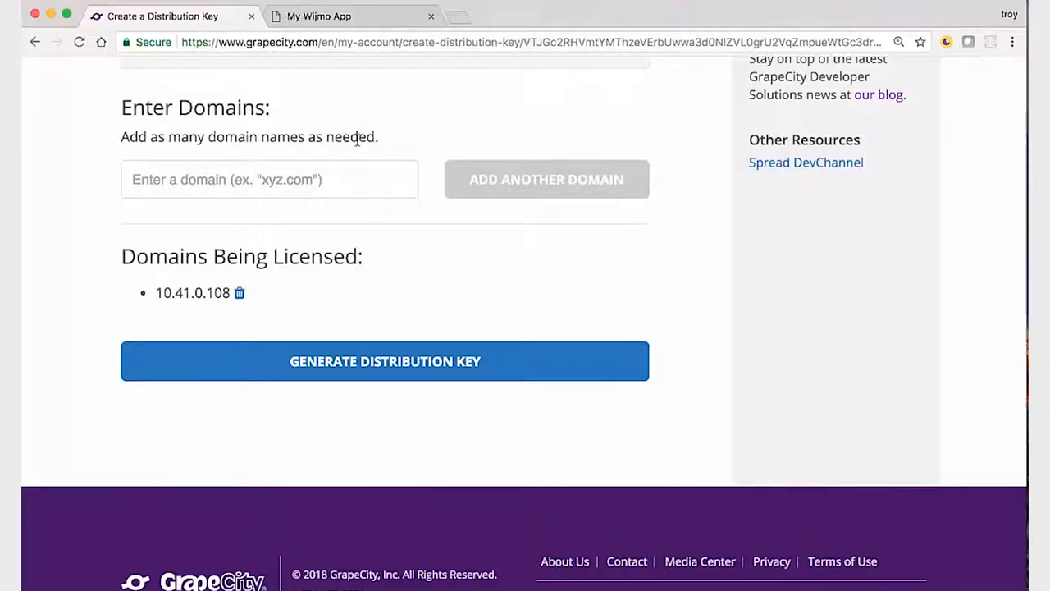
pyautogui.click(269, 179)
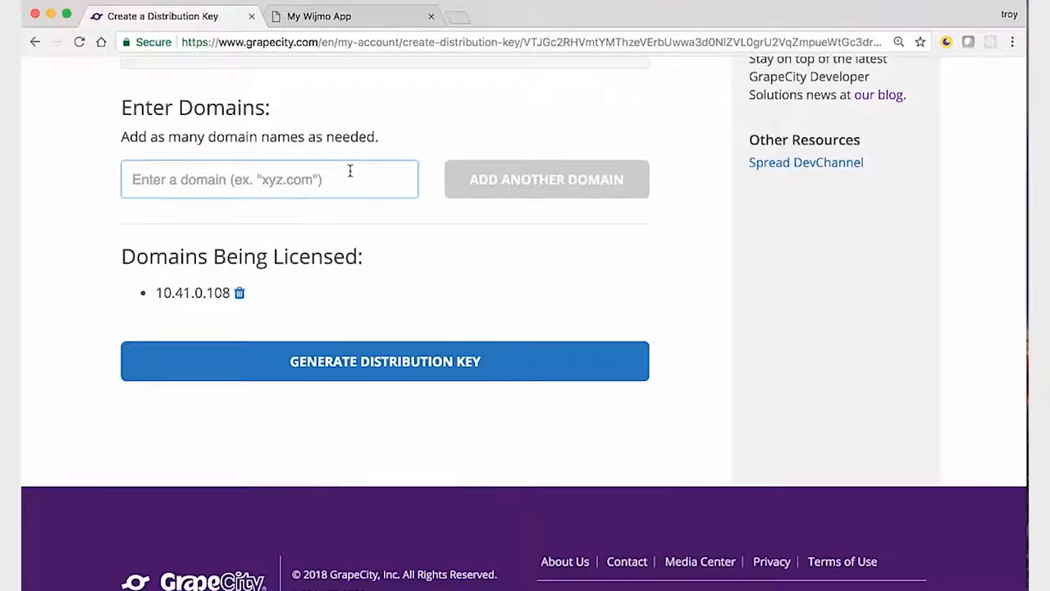
pyautogui.write('w')
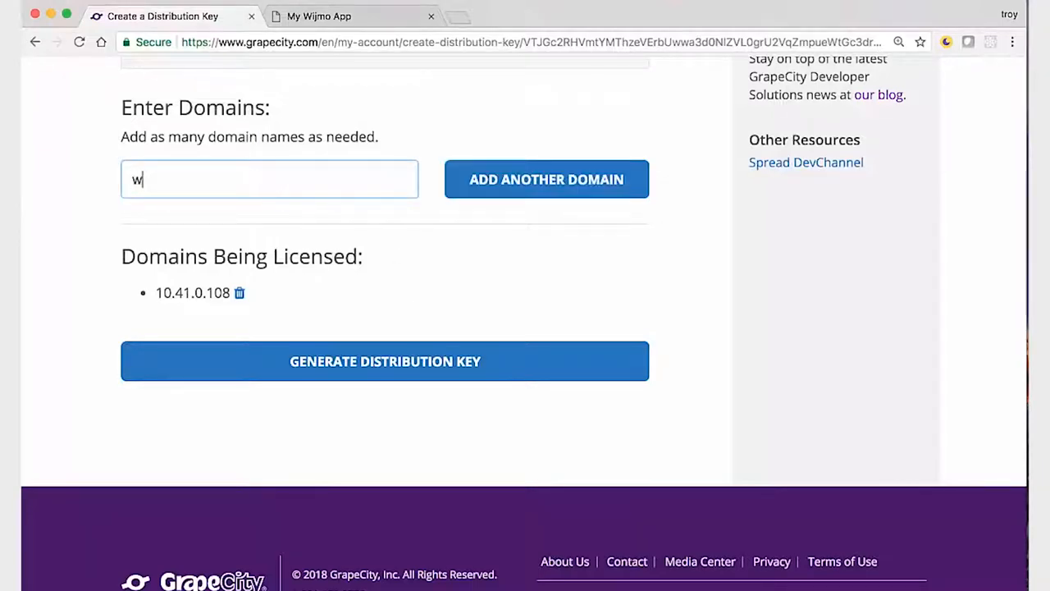
pyautogui.write('ww.')
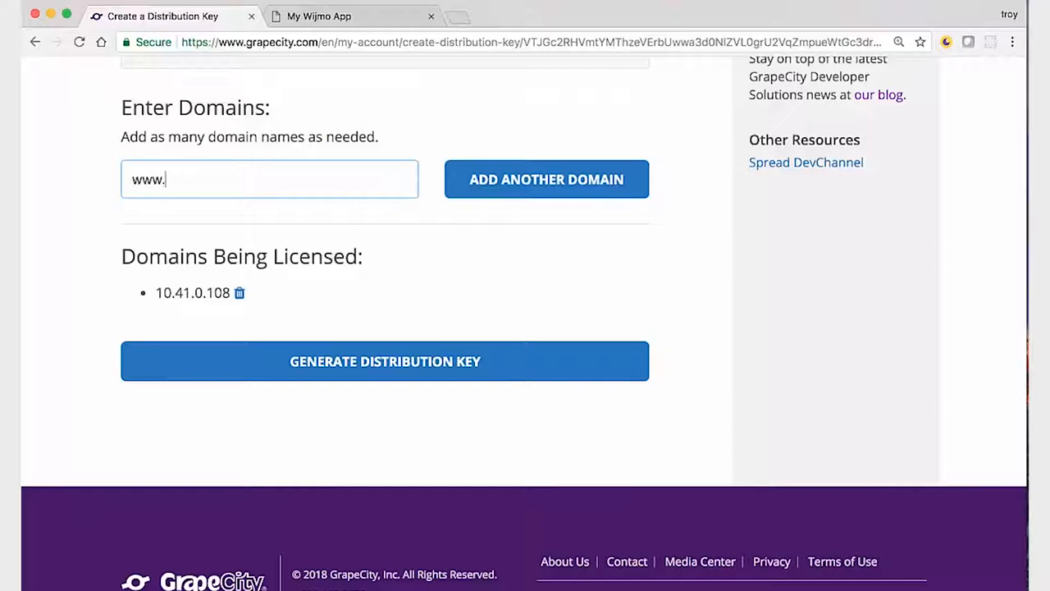
pyautogui.write('grape')
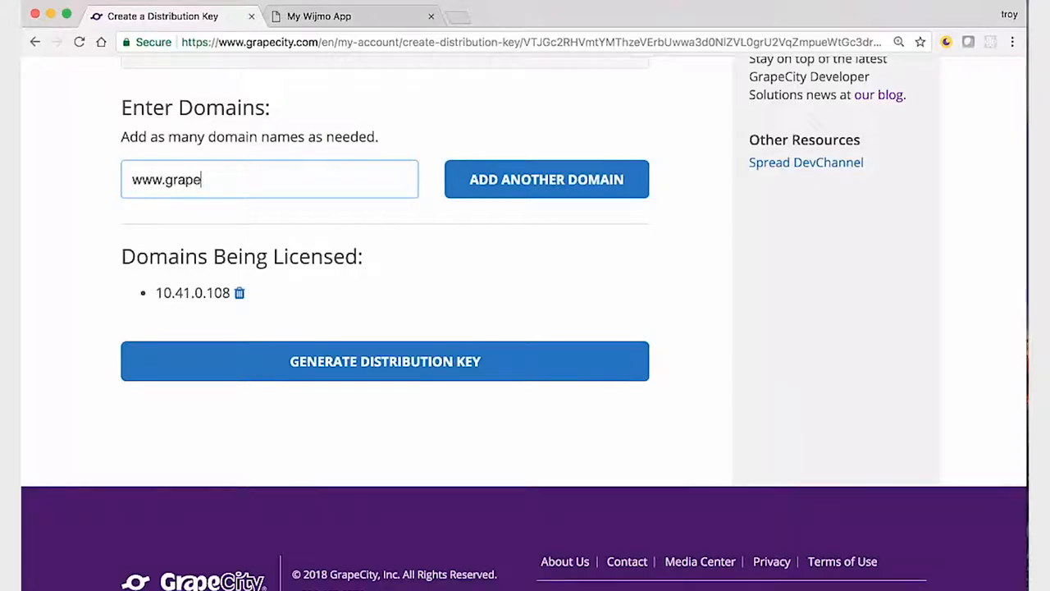
pyautogui.write('city.')
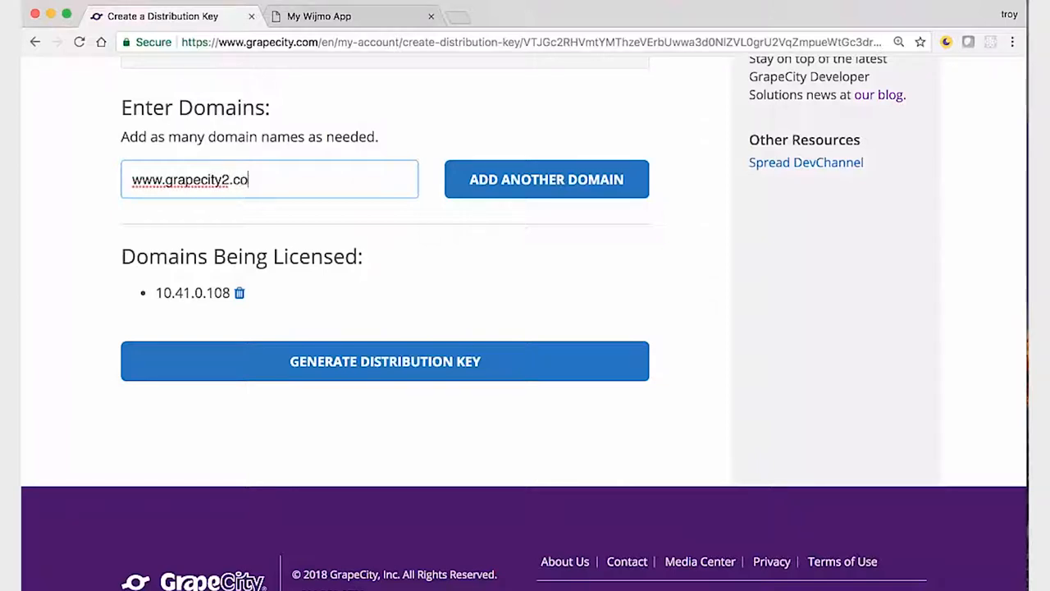
pyautogui.write('m')
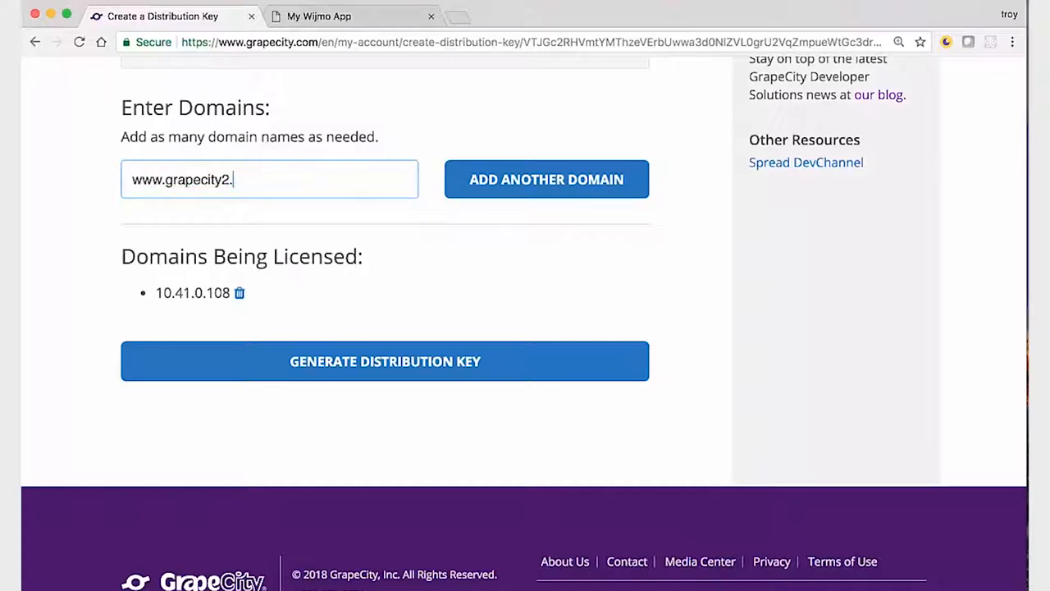
pyautogui.press('Backspace')
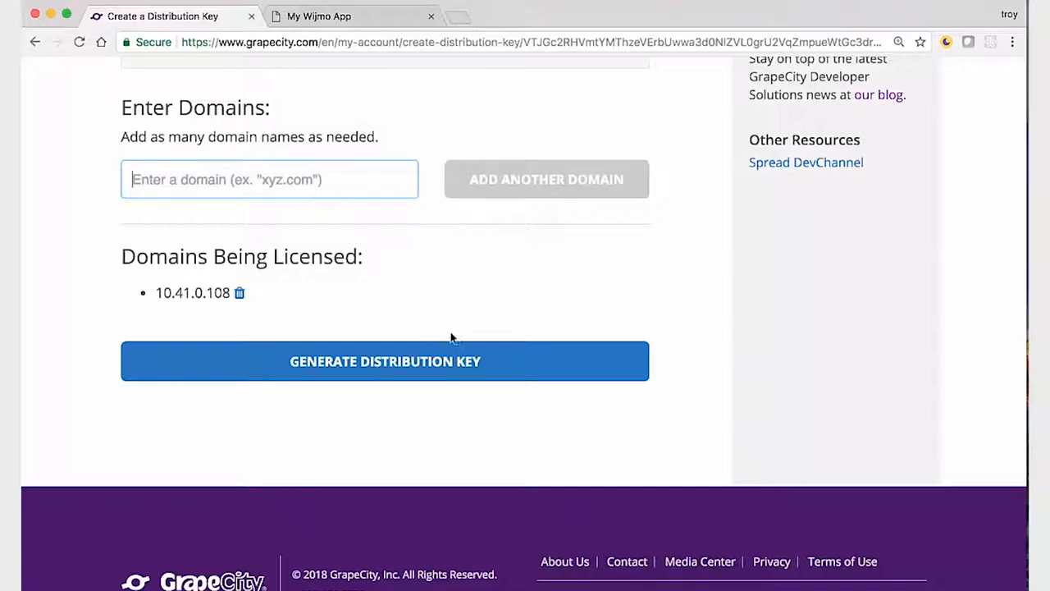
# - Generate the distribution key and confirm permanently registering 10.41.0.108
pyautogui.click(383, 361)
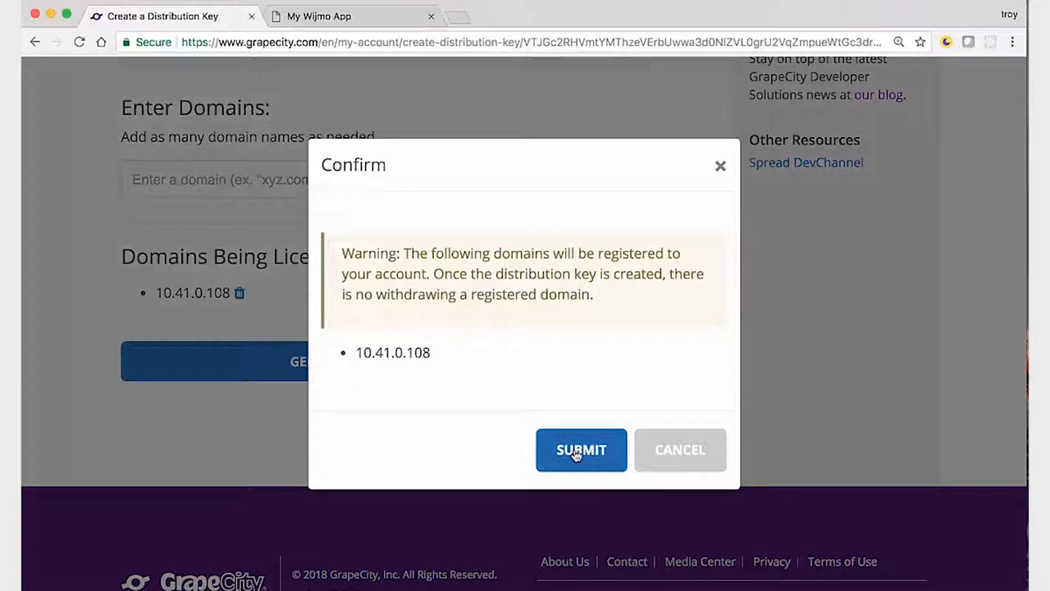
pyautogui.click(581, 449)
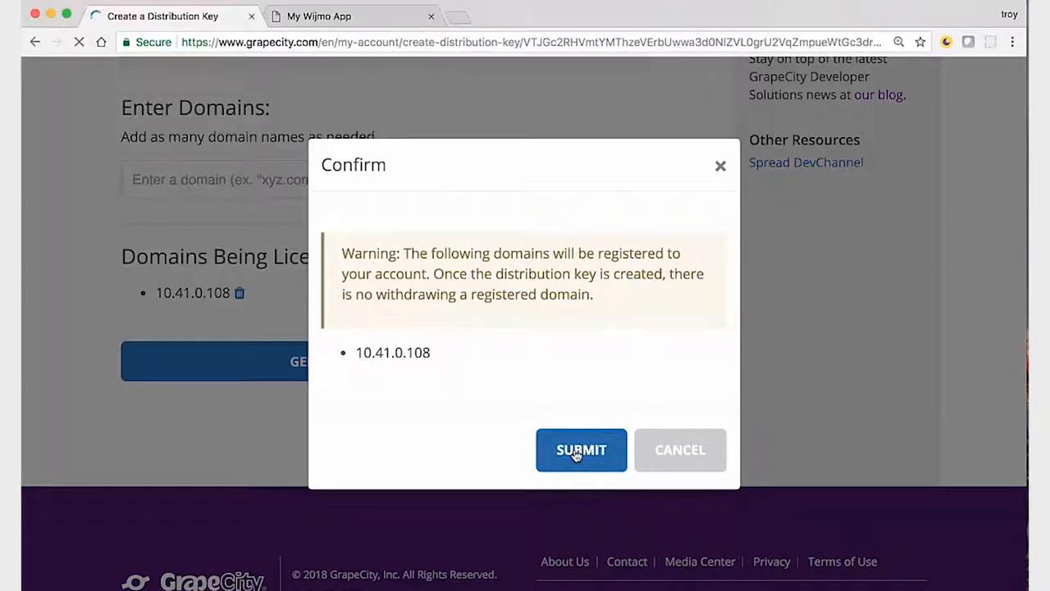
pyautogui.click(581, 449)
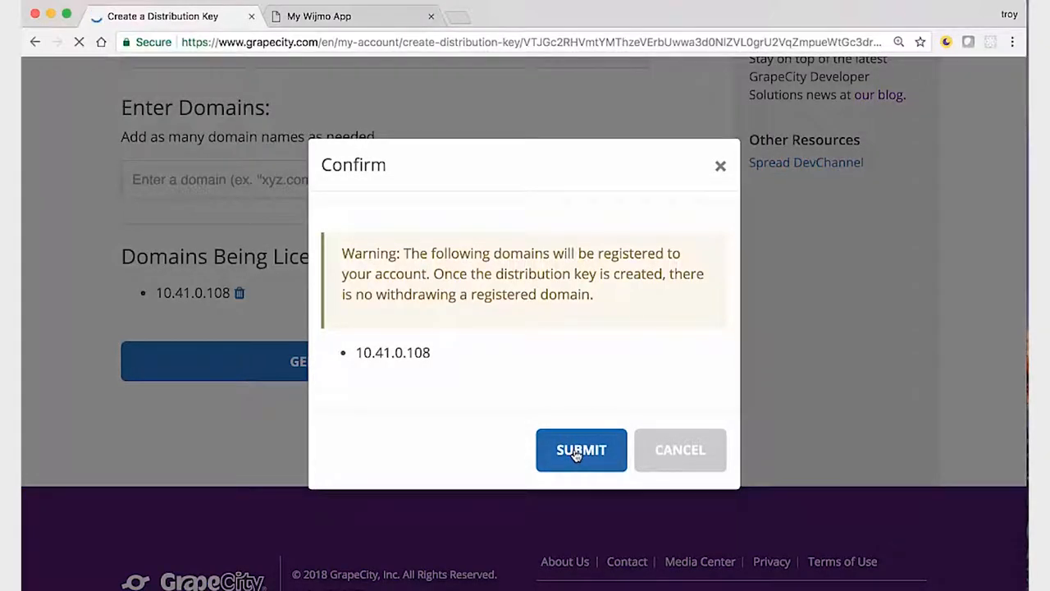
pyautogui.click(581, 450)
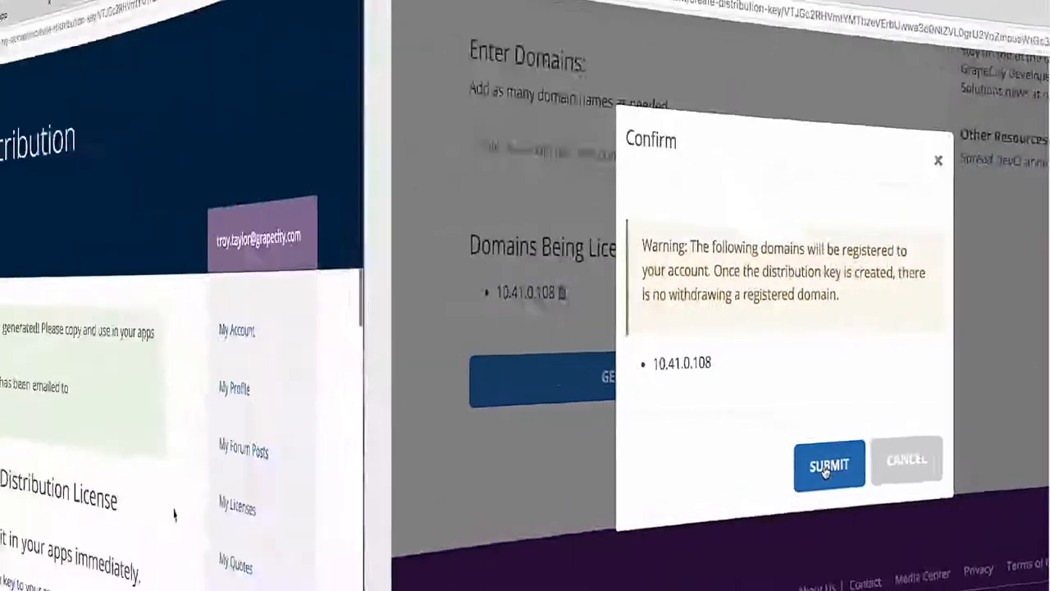
# - Reveal the full generated Wijmo Enterprise key text for 10.41.0.108
pyautogui.click(828, 466)
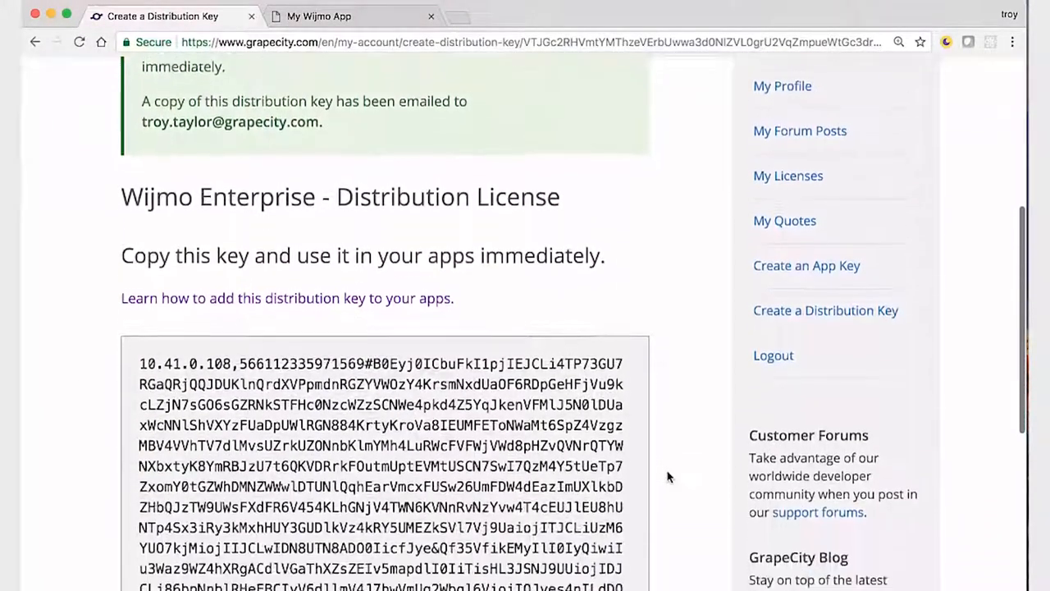
pyautogui.scroll(-3)
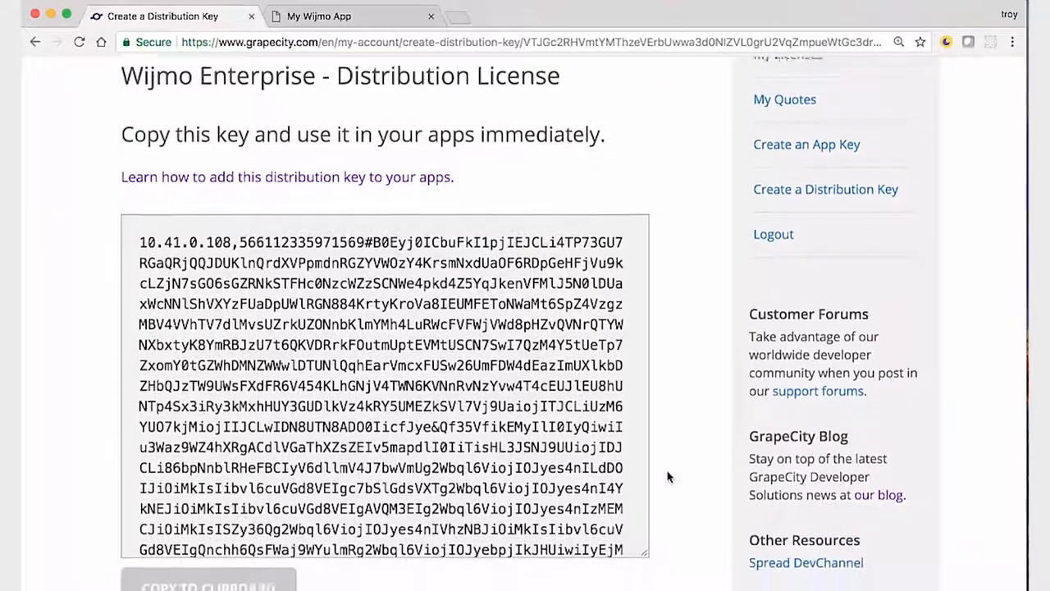
pyautogui.scroll(-3)
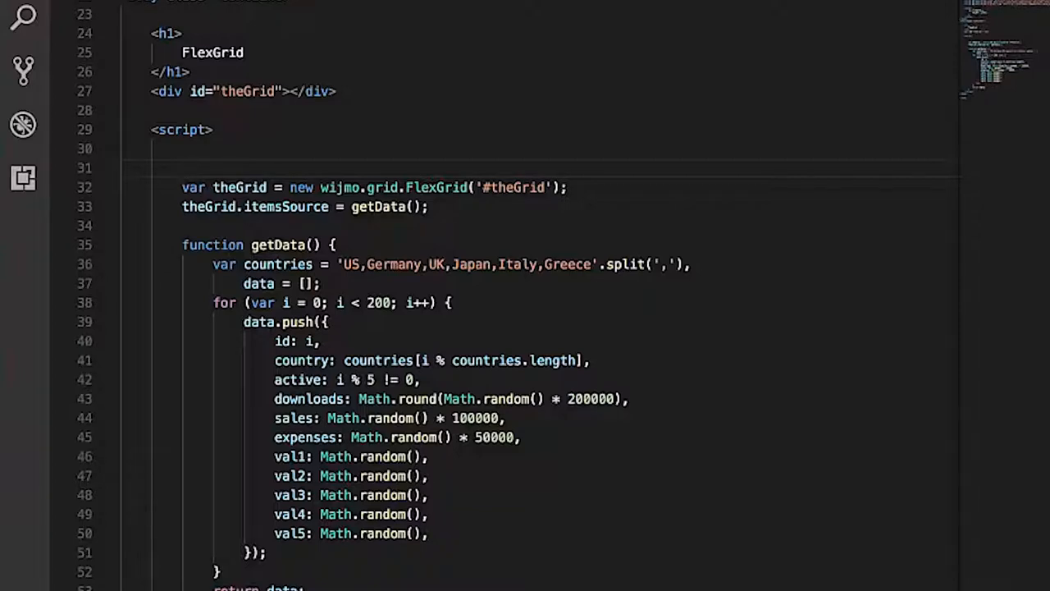
# - Add wijmo.setLicenseKey("") on a new line above the FlexGrid constructor in my-app.htm
pyautogui.write('wijmo.')
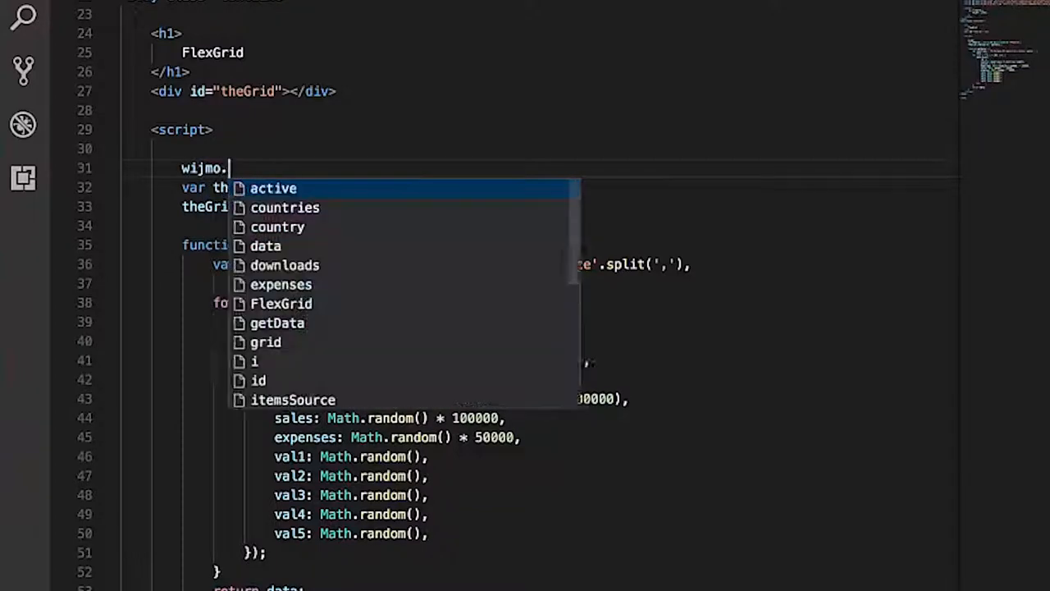
pyautogui.write('setLicense')
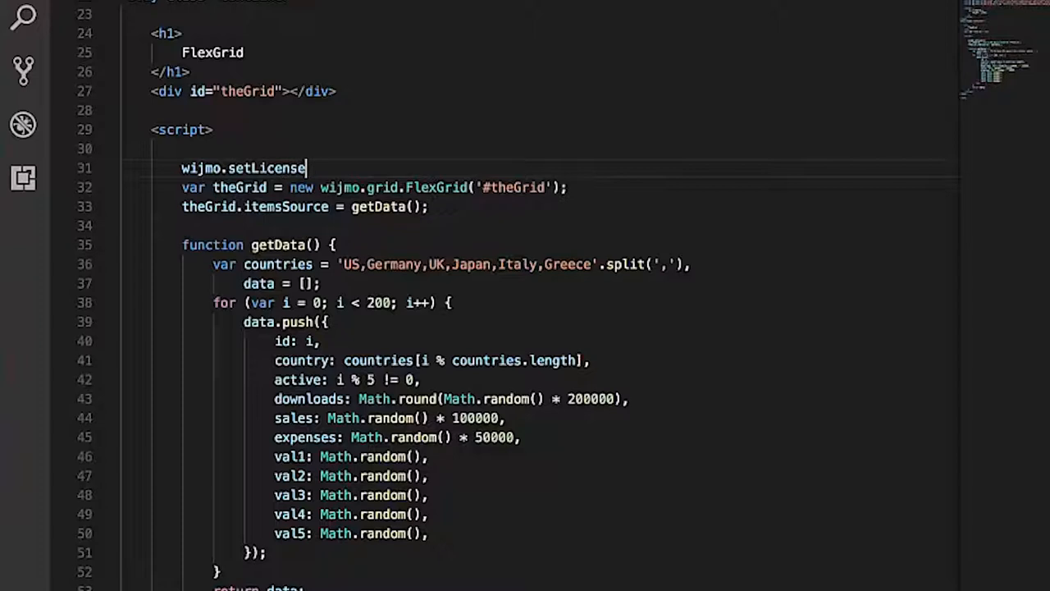
pyautogui.write('Key();')
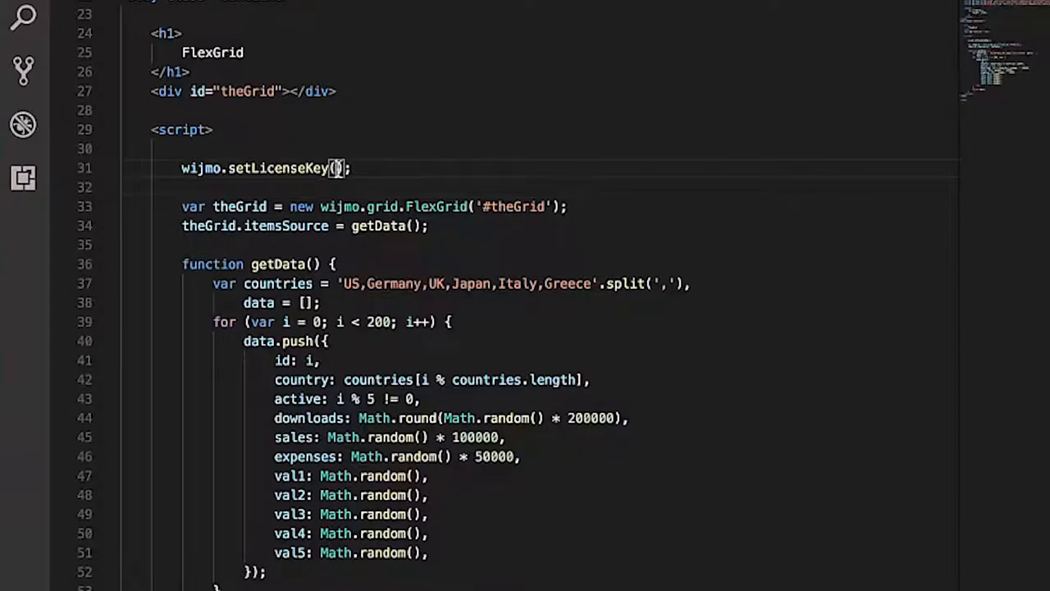
pyautogui.write('""')
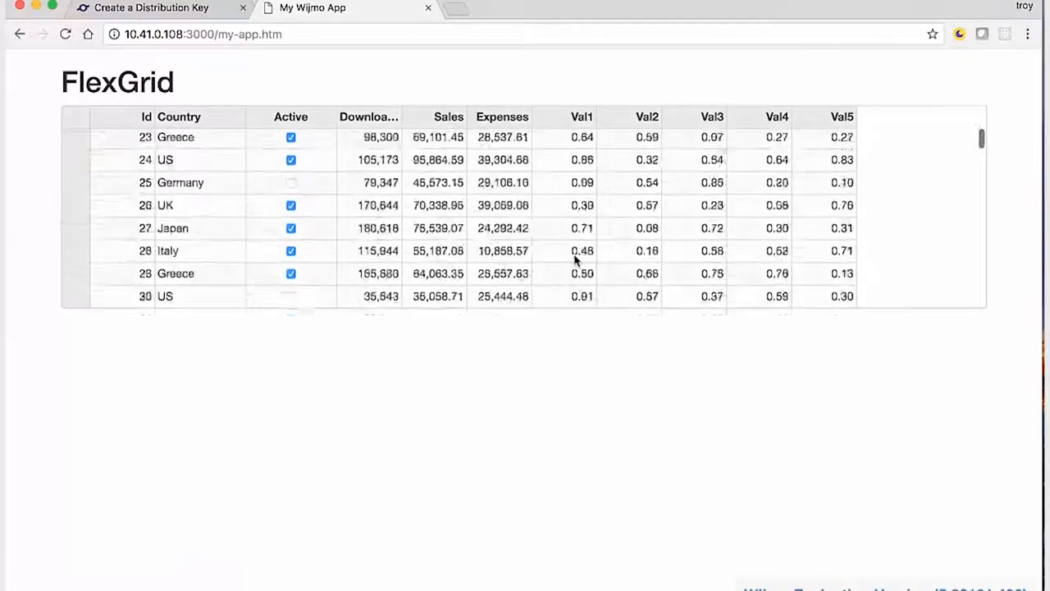
# - Reload the FlexGrid app so the grid shows with no license warning
pyautogui.click(66, 33)
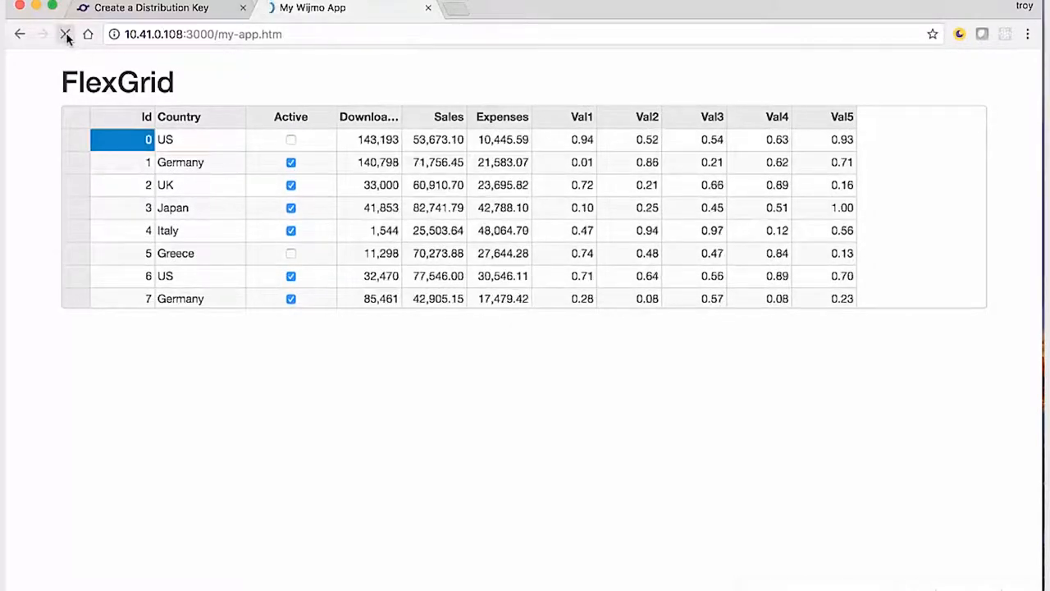
pyautogui.click(66, 33)
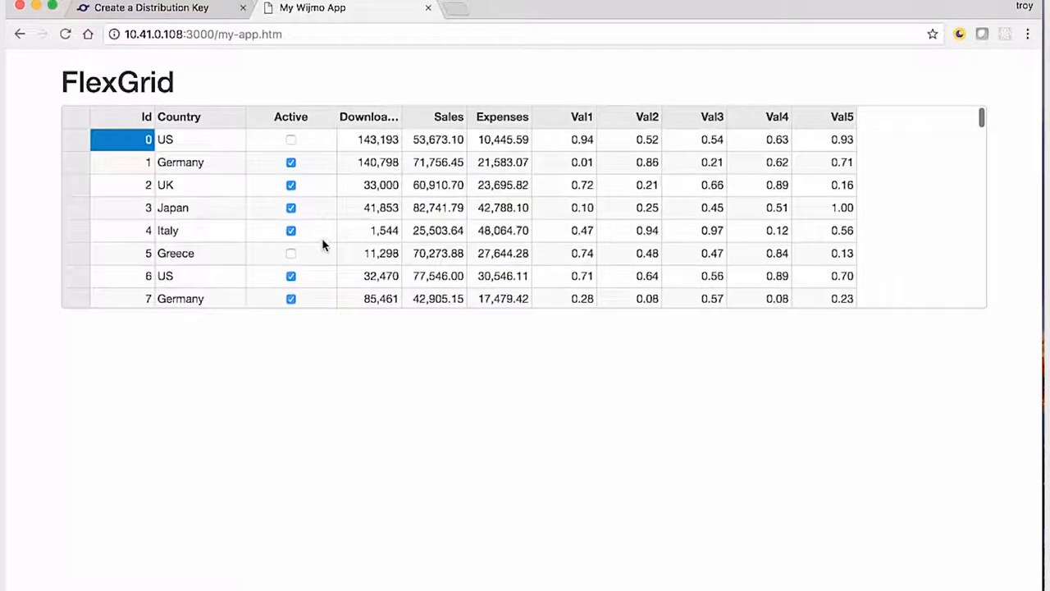